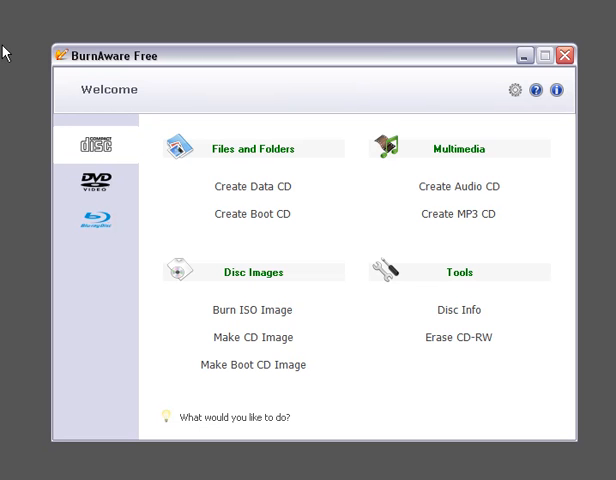
pyautogui.moveTo(90, 144)
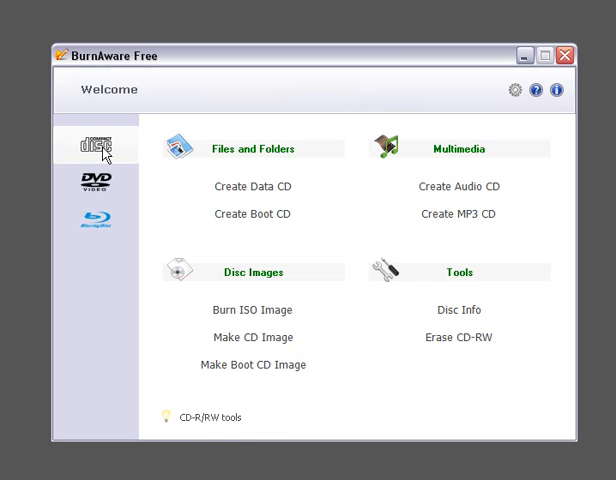
pyautogui.moveTo(102, 152)
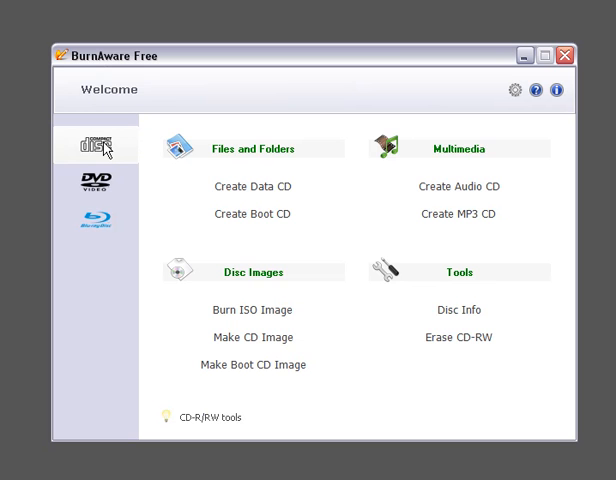
pyautogui.moveTo(252, 310)
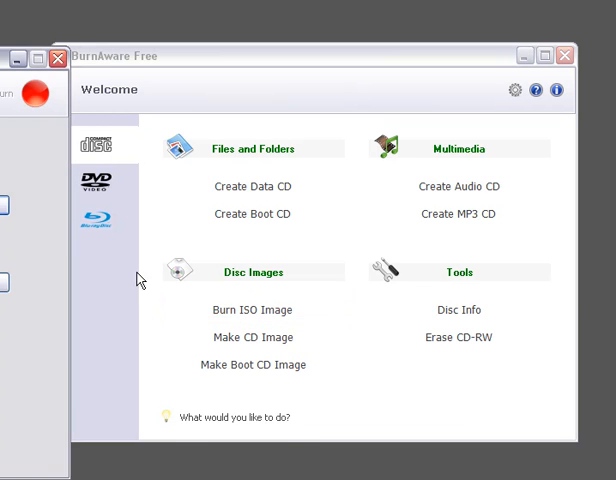
# Start the Burn ISO Image task from the Disc Images group of the Welcome screen
pyautogui.click(248, 310)
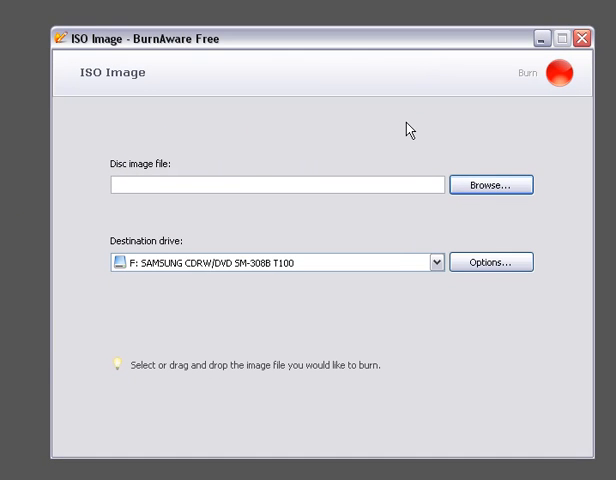
pyautogui.moveTo(392, 130)
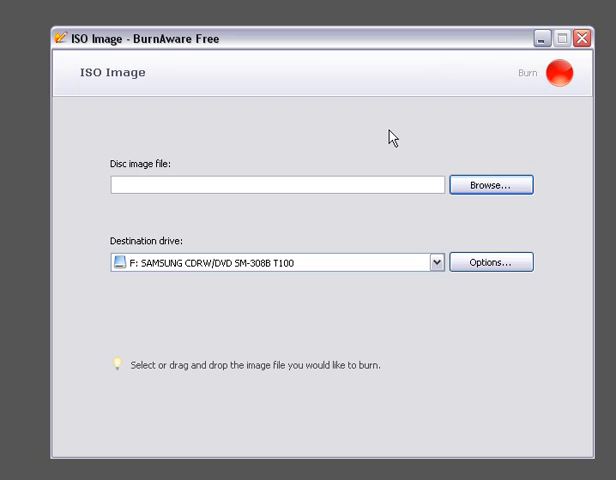
pyautogui.moveTo(382, 156)
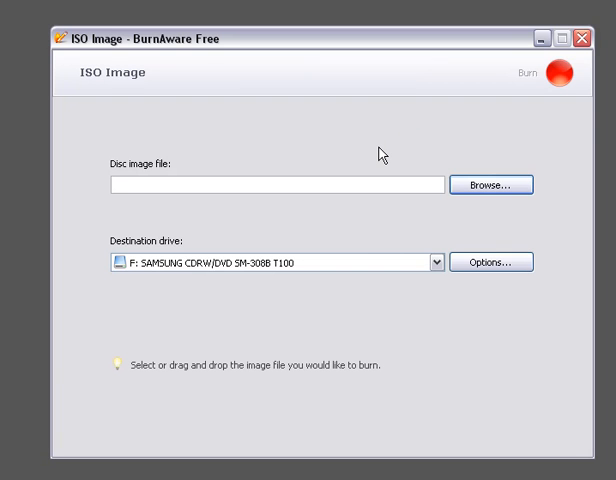
pyautogui.moveTo(490, 184)
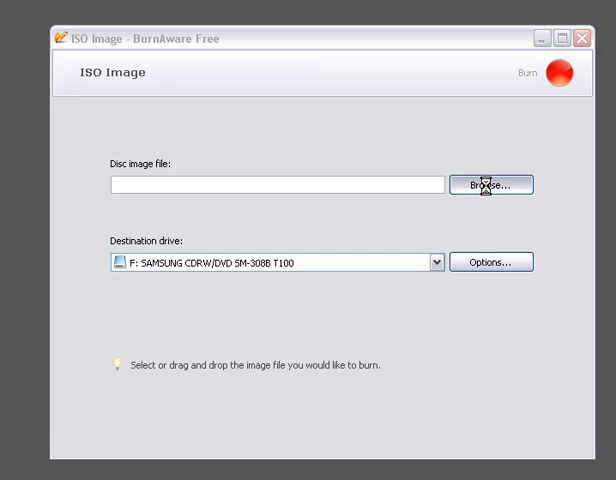
# Browse for the disc image and choose ubuntu-9.10-desktop-i386 in the Downloads folder
pyautogui.click(490, 184)
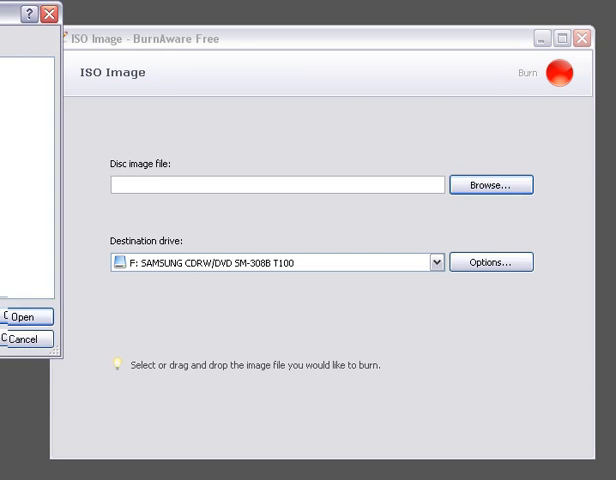
pyautogui.click(490, 184)
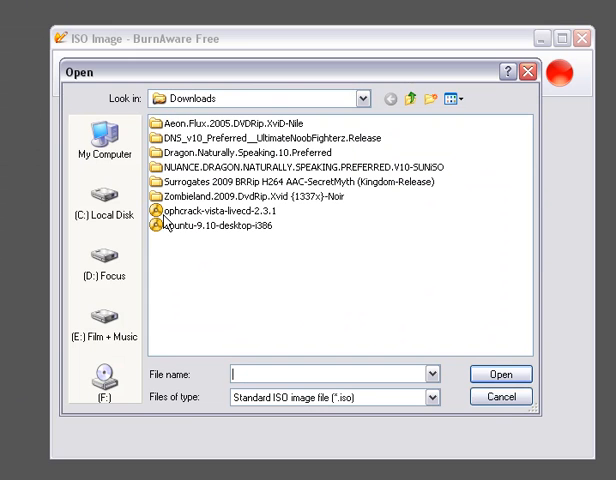
pyautogui.click(210, 224)
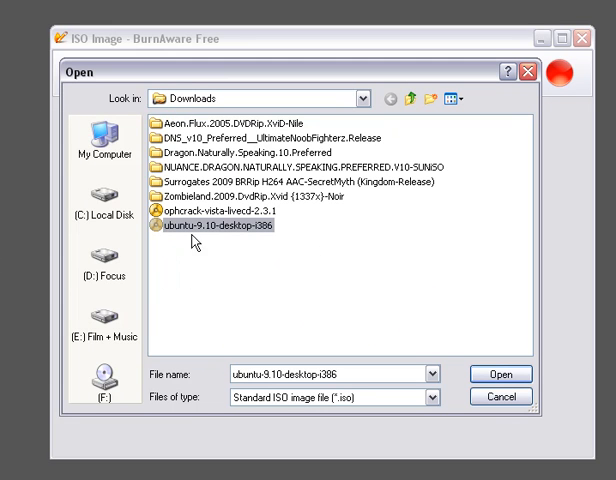
pyautogui.moveTo(266, 238)
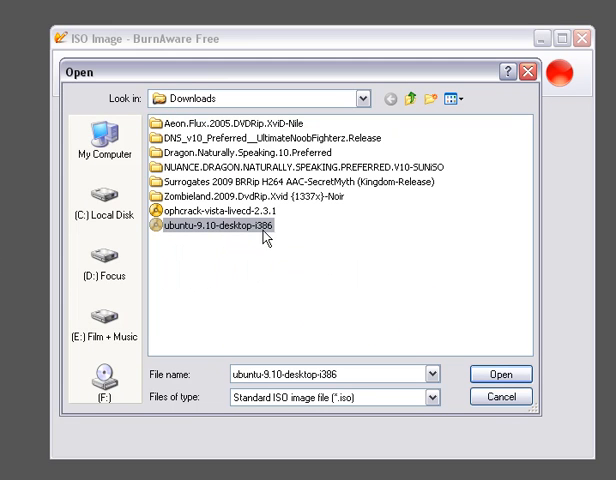
pyautogui.moveTo(264, 238)
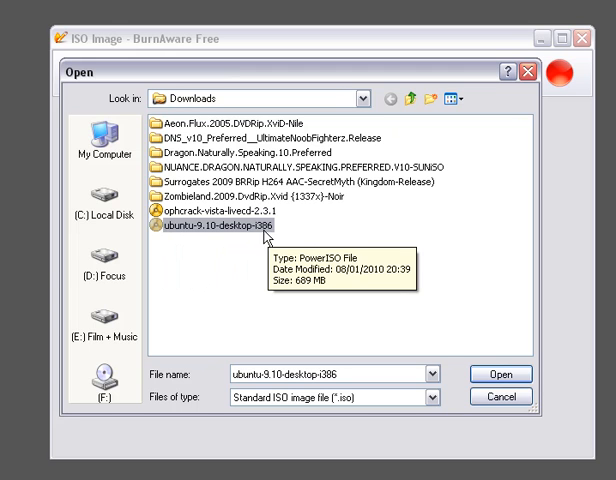
pyautogui.moveTo(342, 384)
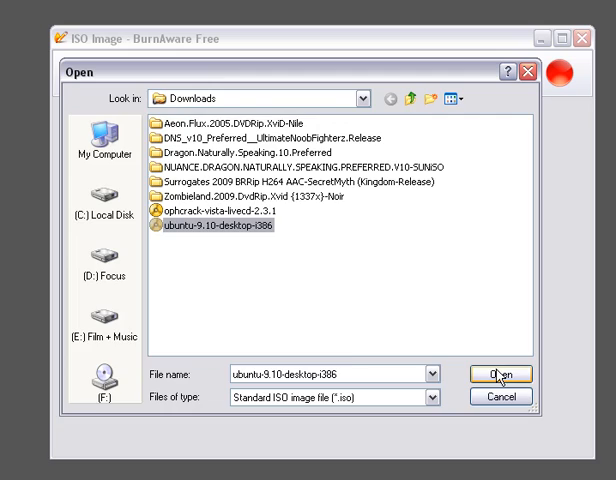
# Load ubuntu-9.10-desktop-i386 as the image to burn, keeping the SAMSUNG CDRW/DVD drive as destination
pyautogui.click(504, 372)
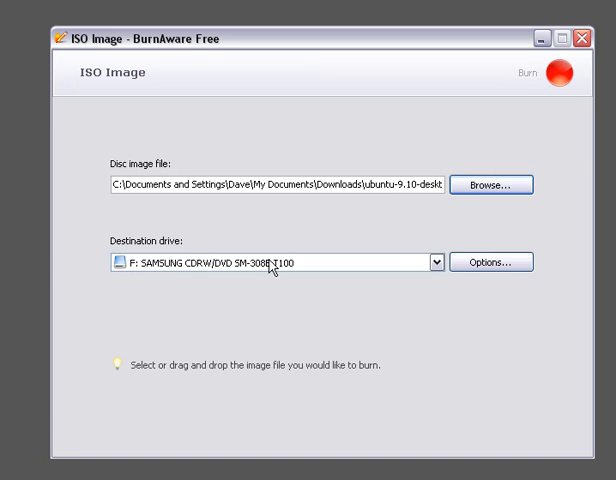
pyautogui.moveTo(196, 316)
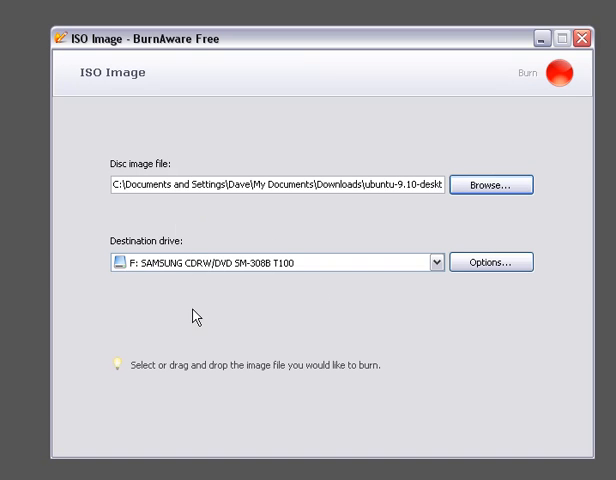
pyautogui.moveTo(282, 244)
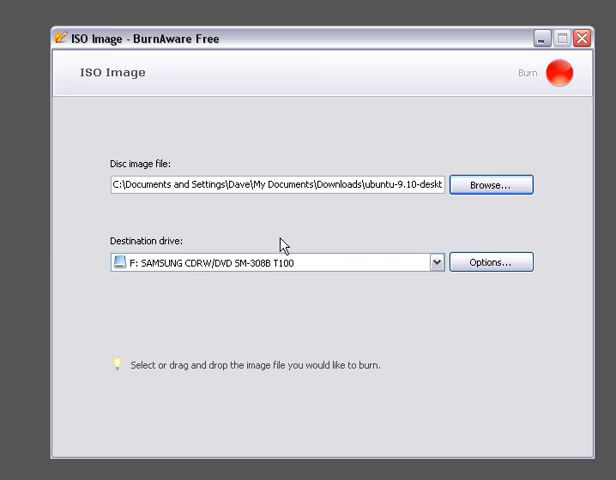
pyautogui.moveTo(498, 164)
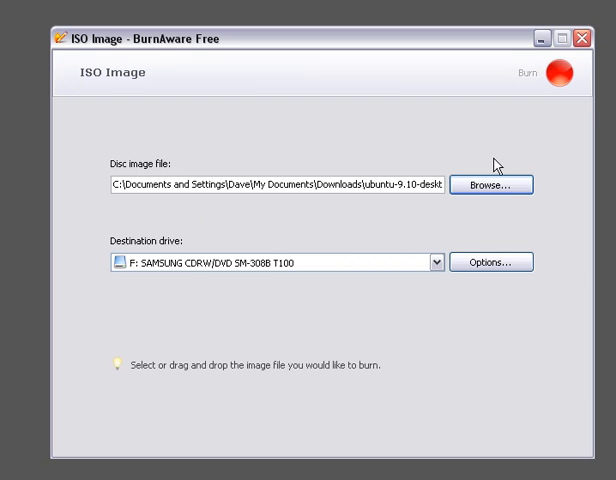
pyautogui.moveTo(578, 76)
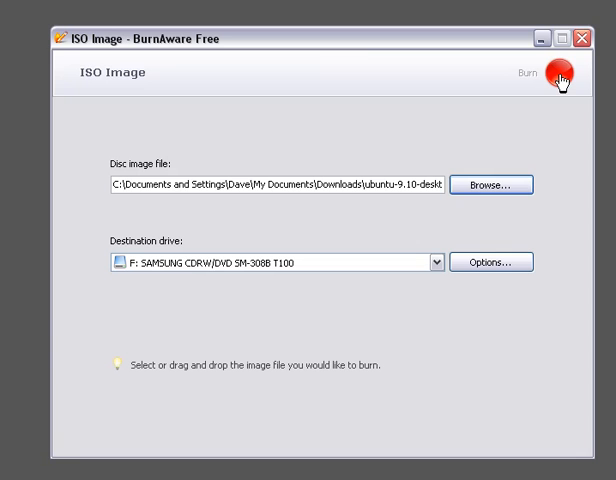
pyautogui.moveTo(408, 60)
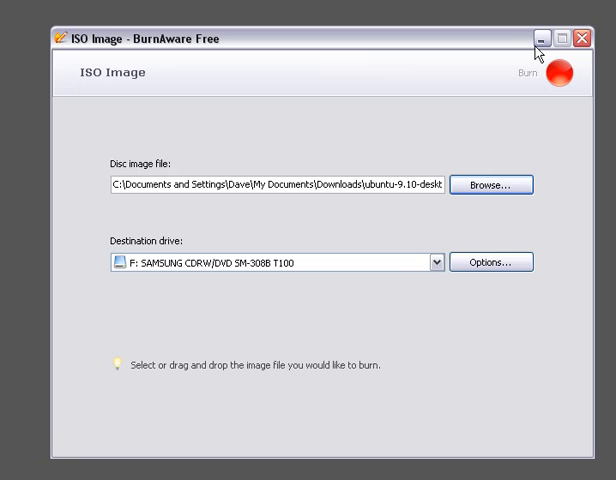
pyautogui.moveTo(542, 38)
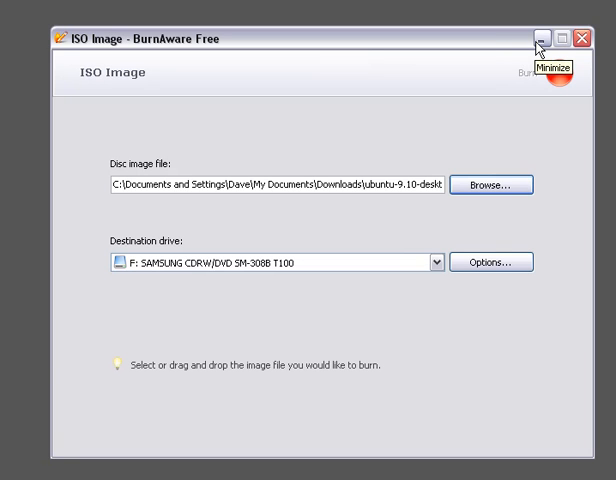